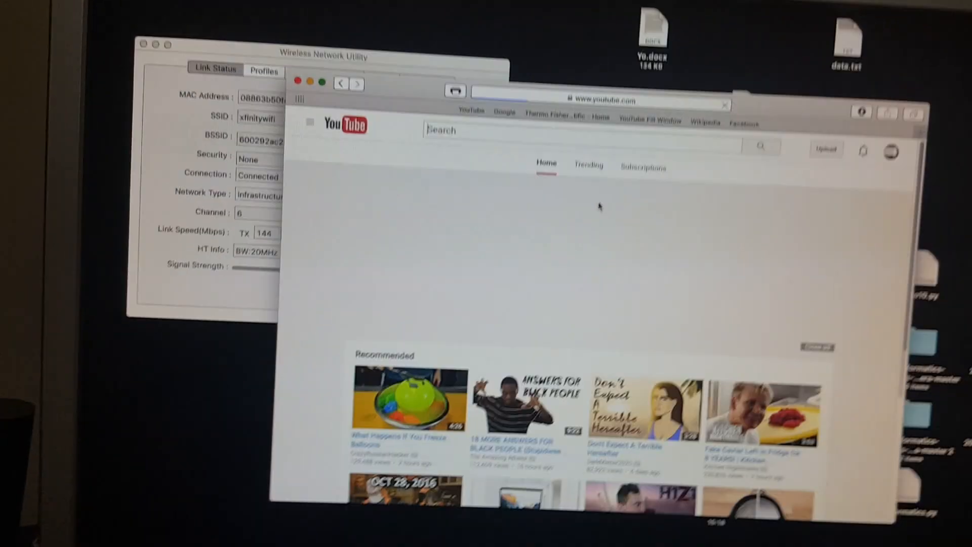
Open the YouTube Subscriptions feed from the Home page
click(642, 167)
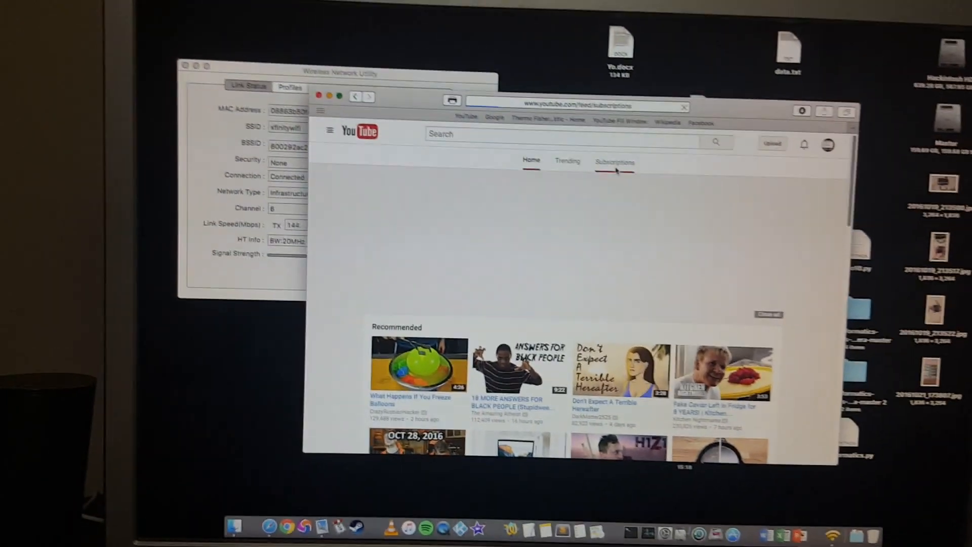
Let today's subscription uploads load, then show the Apple menu's Recent Items list
click(614, 162)
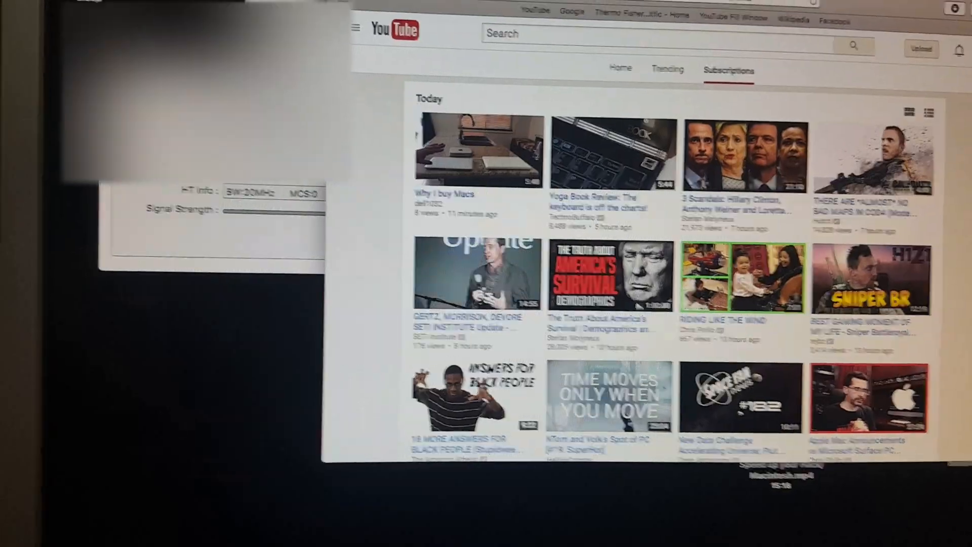
click(187, 56)
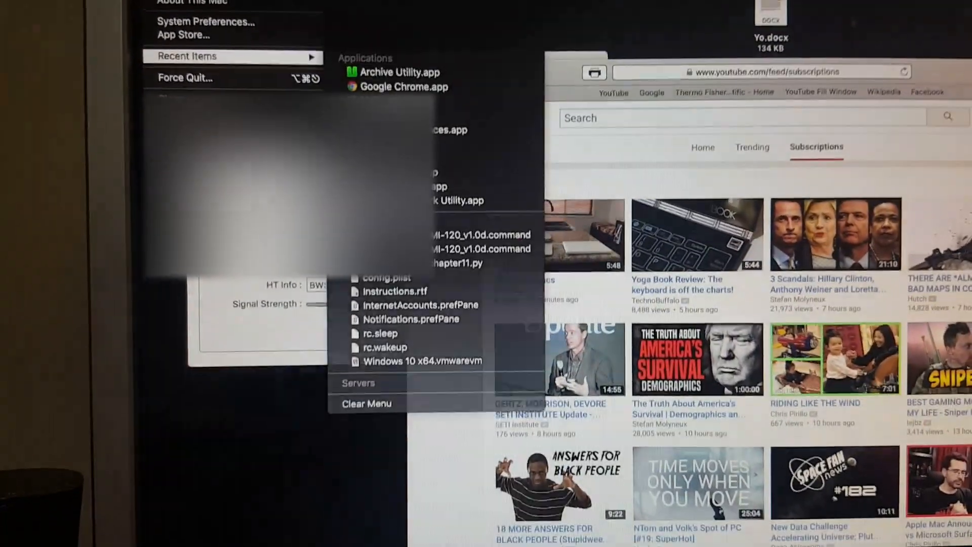